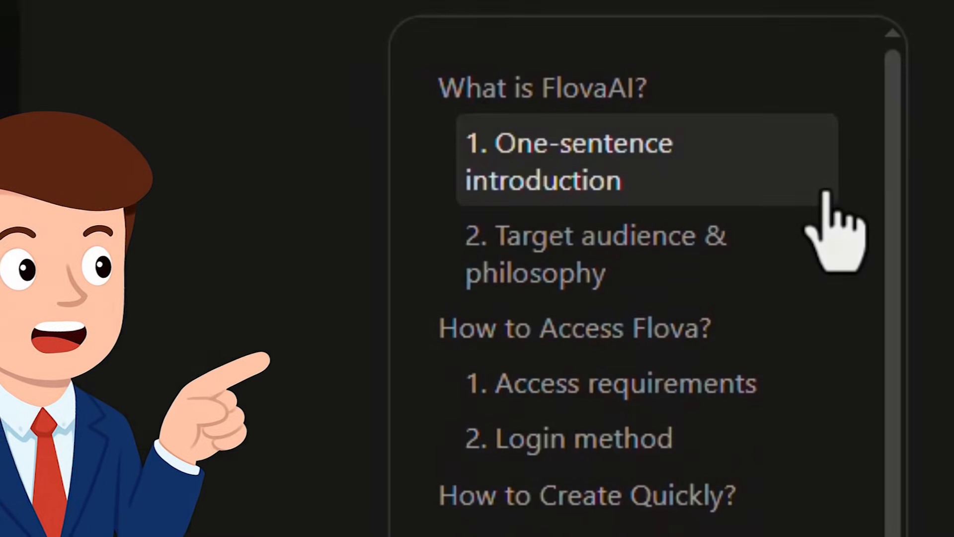
# - Send the request 'A mysterious sci-fi opening' to Flova and dismiss the tips notice
pyautogui.scroll(-3)
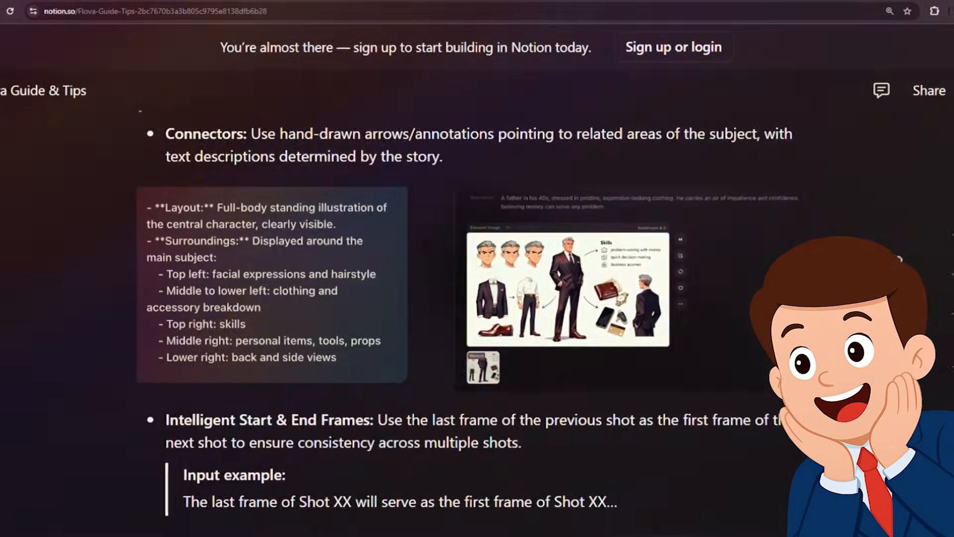
pyautogui.scroll(-3)
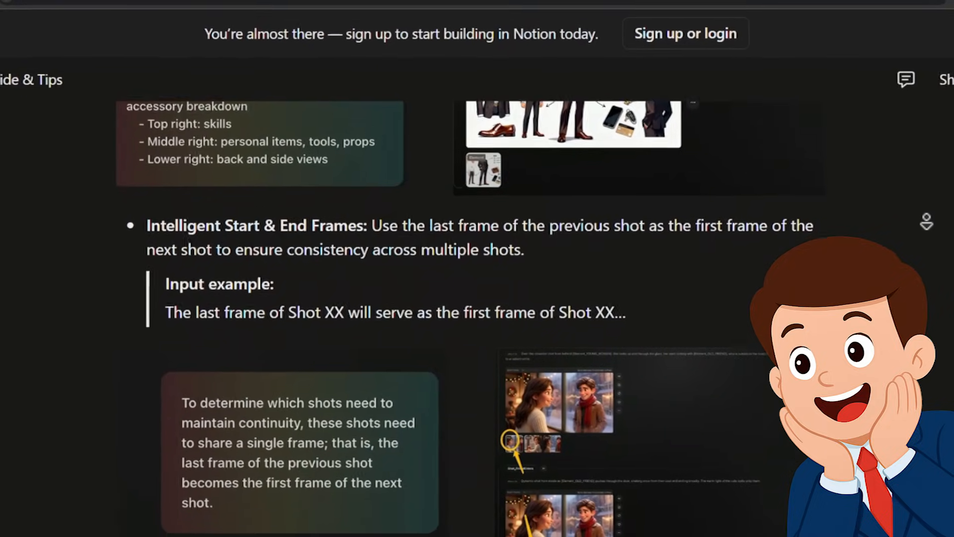
pyautogui.scroll(-3)
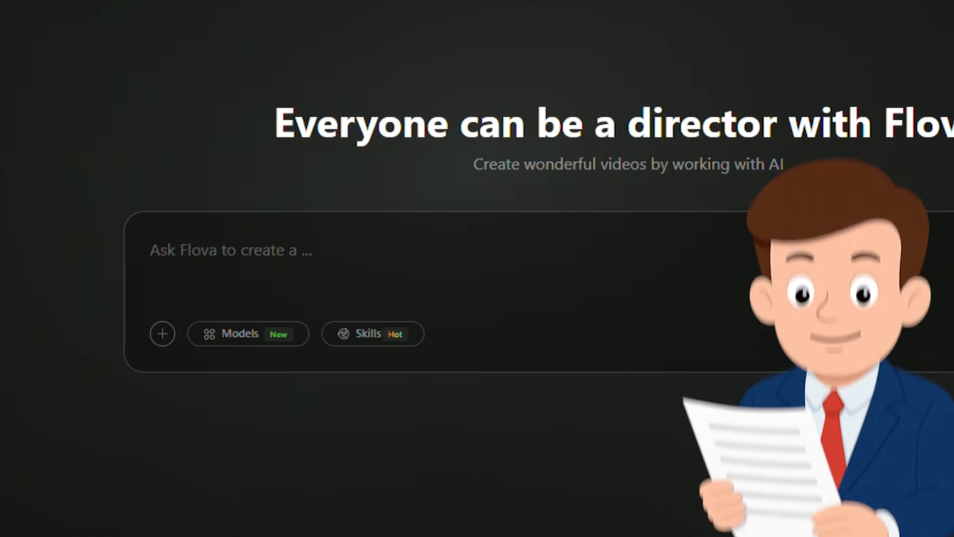
pyautogui.write('A mysterious sci-fi opening')
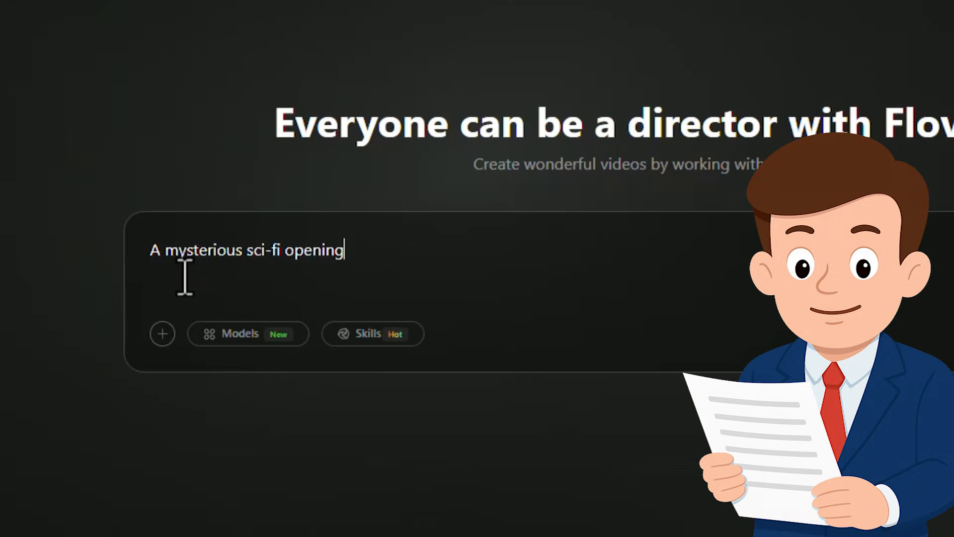
pyautogui.moveTo(347, 255)
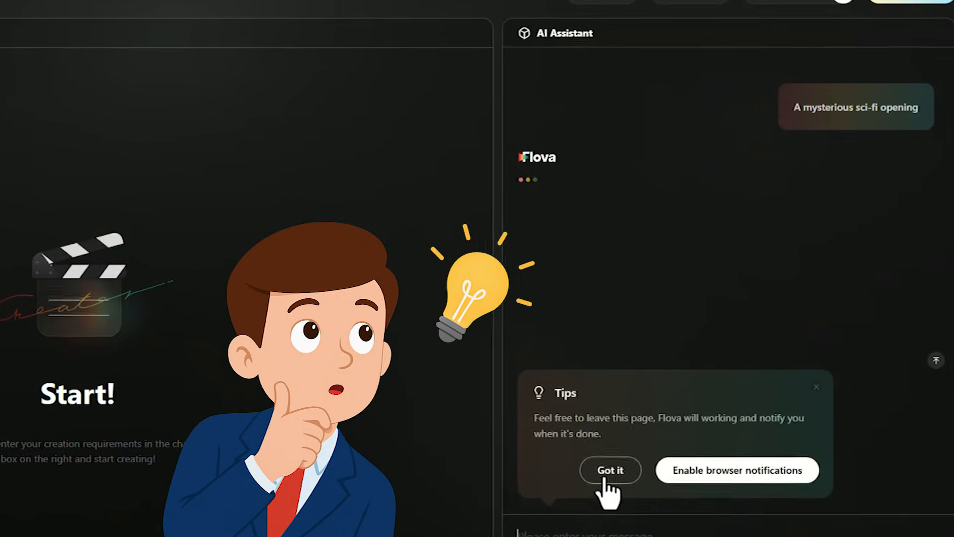
pyautogui.click(610, 470)
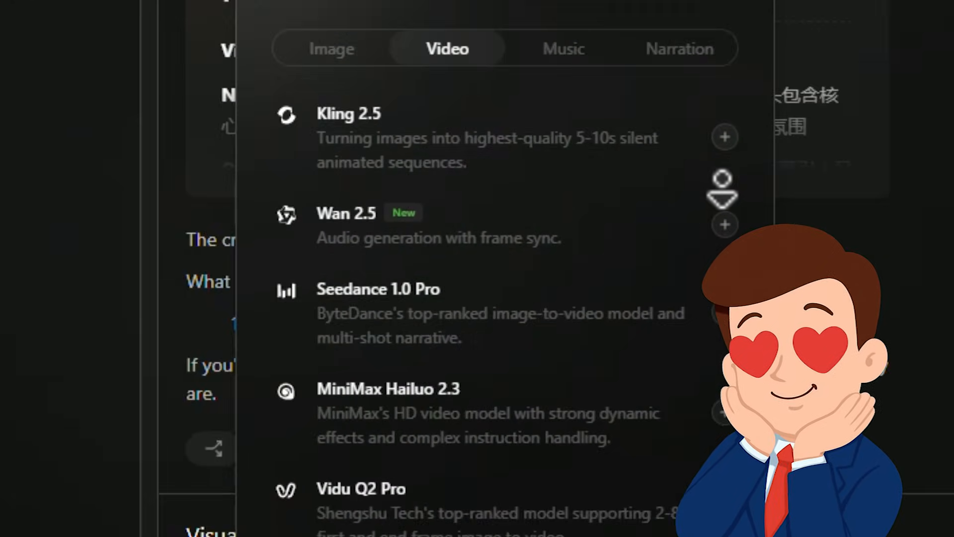
# - Browse the image, video, music and narration model catalogues
pyautogui.click(331, 48)
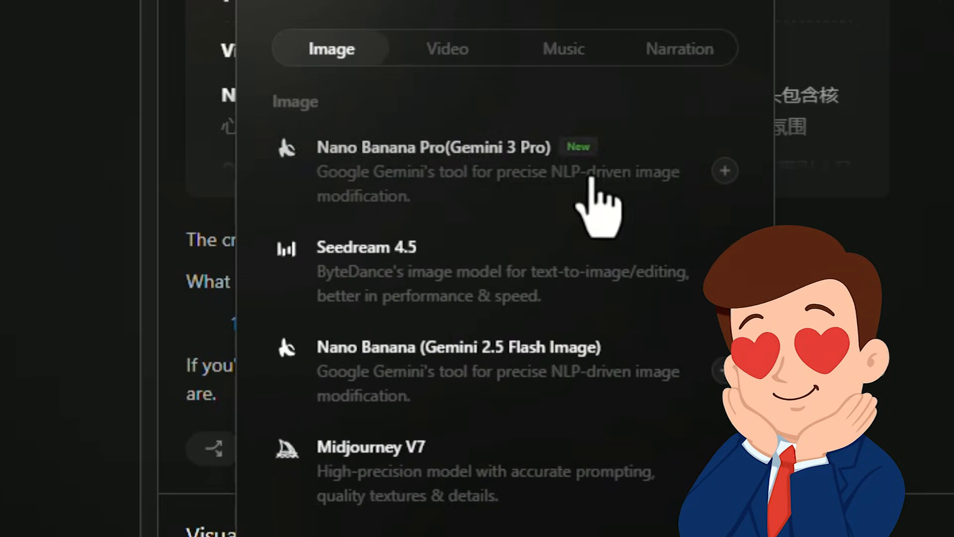
pyautogui.click(447, 49)
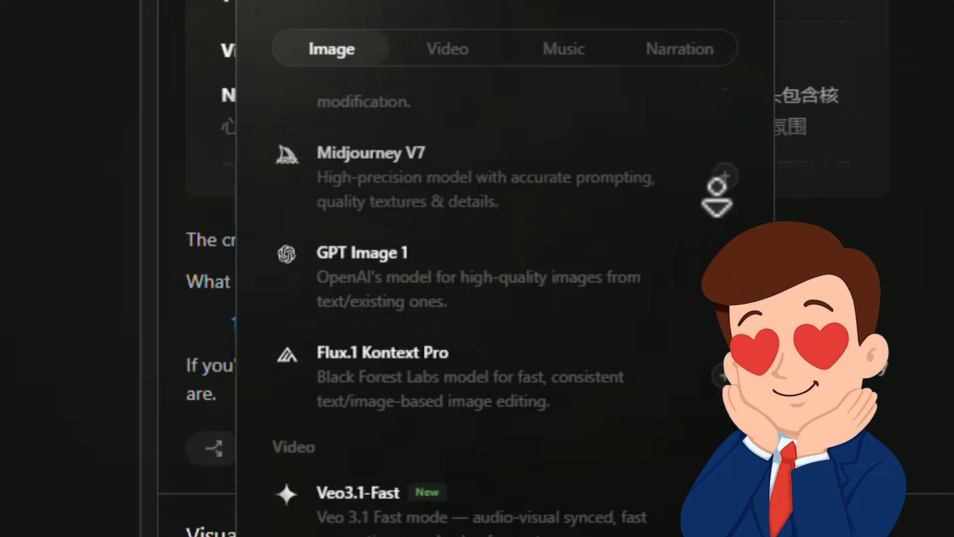
pyautogui.click(562, 49)
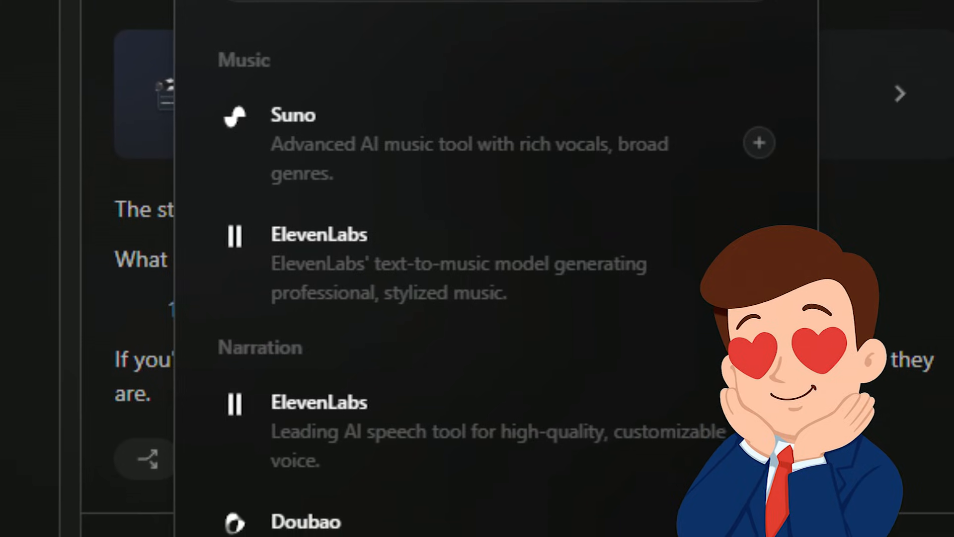
pyautogui.scroll(-3)
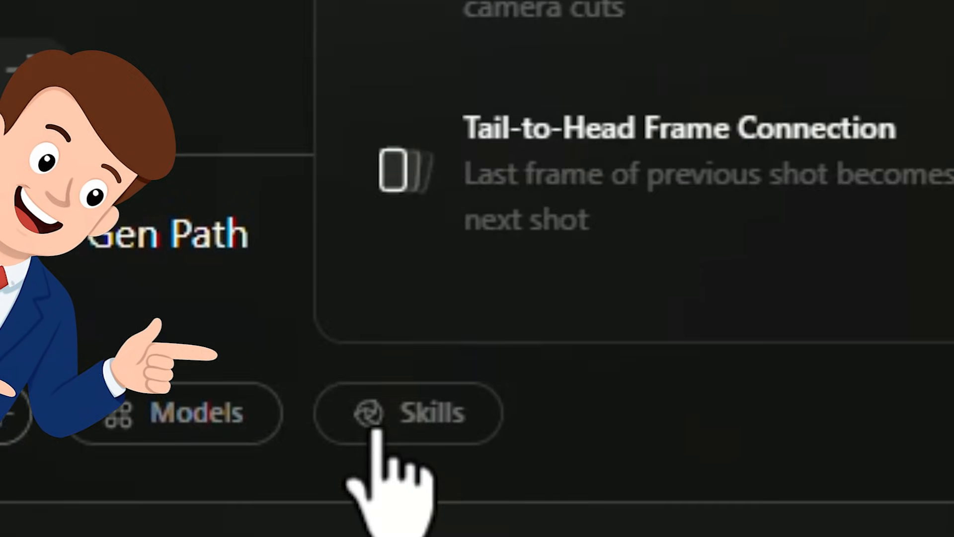
# - Show the creative skills list, including Tail-to-Head Frame Connection
pyautogui.click(407, 414)
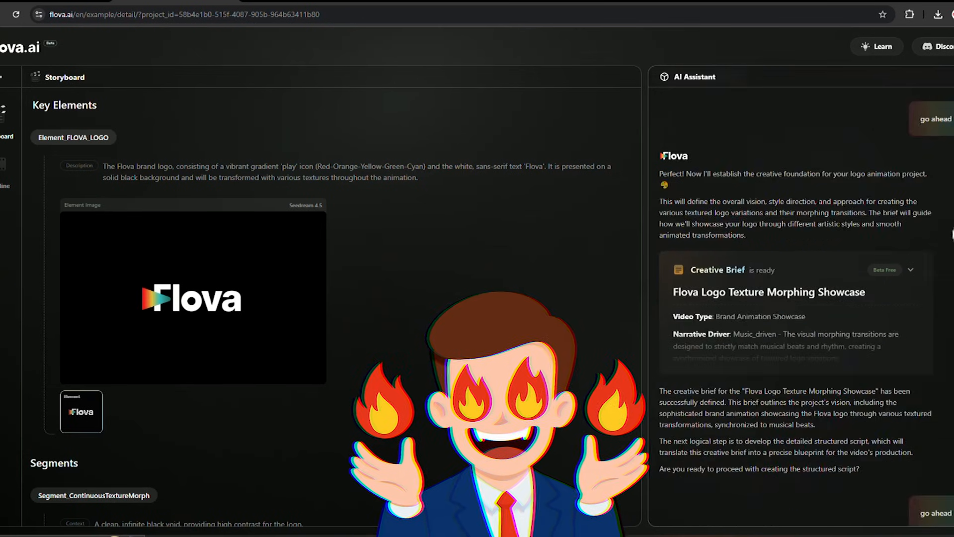
pyautogui.scroll(-3)
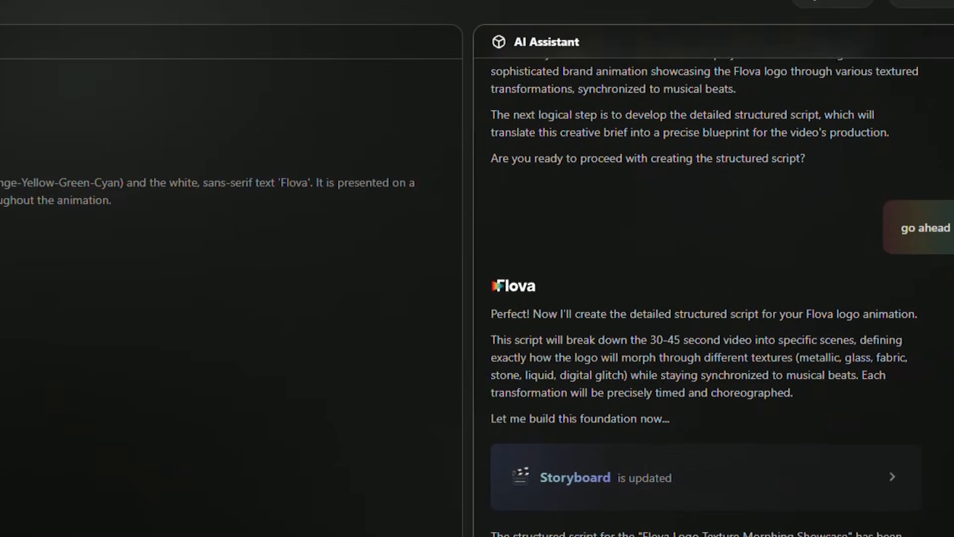
pyautogui.scroll(-3)
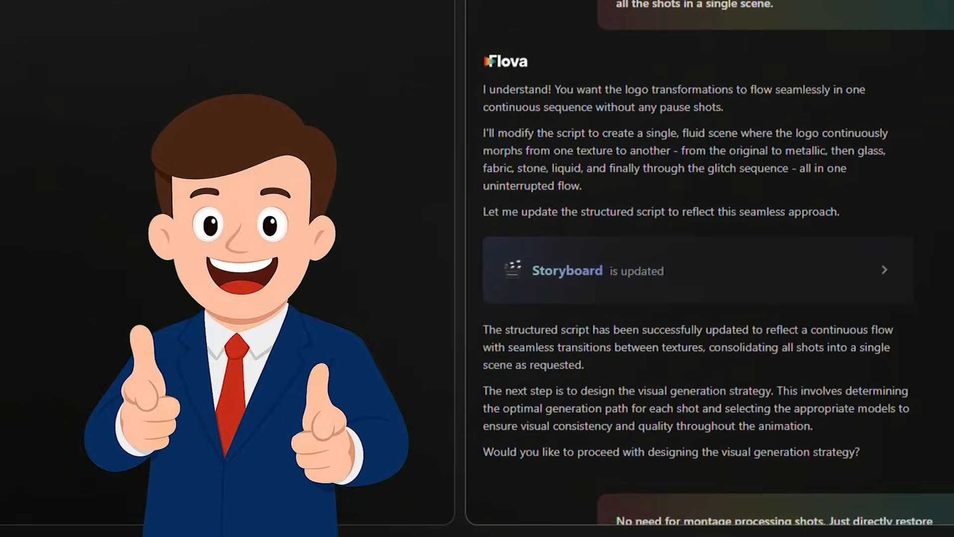
pyautogui.click(697, 271)
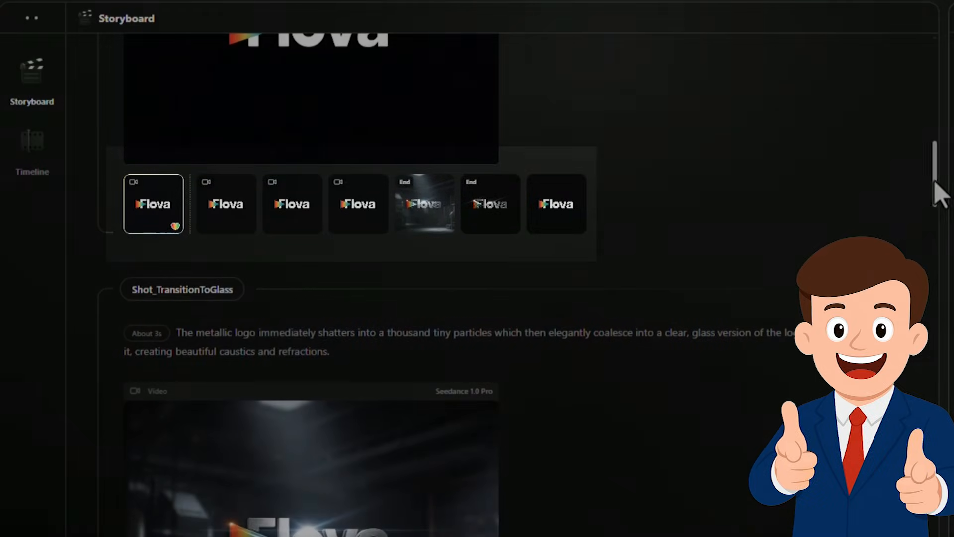
# - Preview a generated shot video from the thumbnail strip and close the preview
pyautogui.scroll(-3)
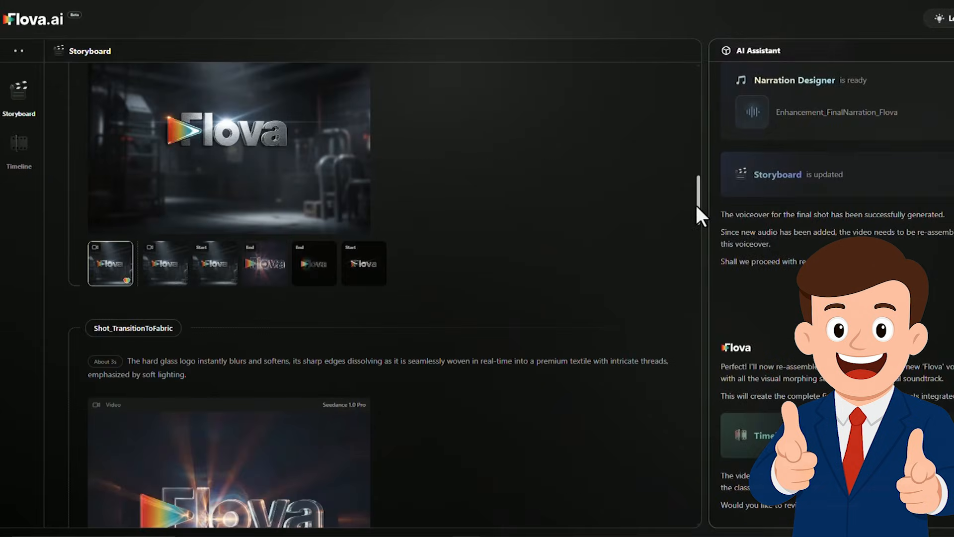
pyautogui.scroll(-3)
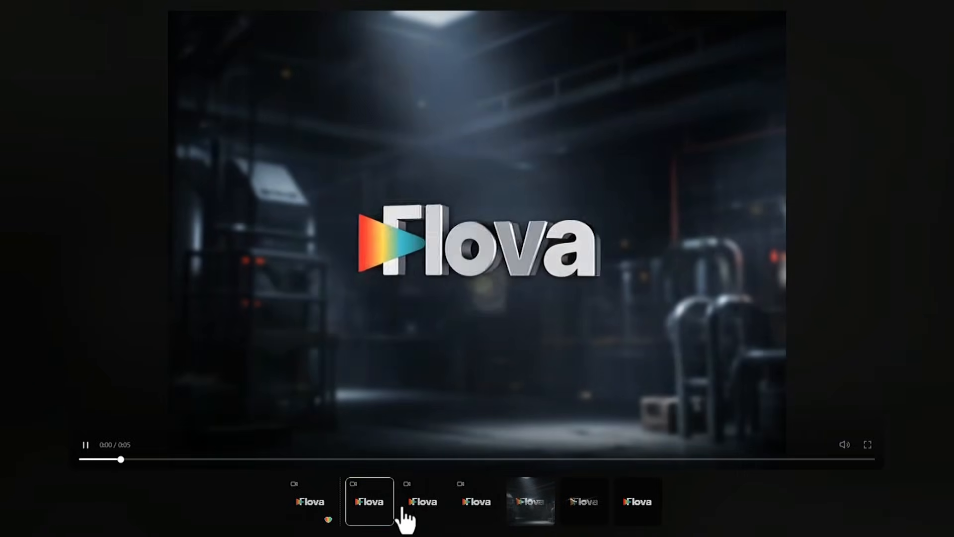
pyautogui.click(476, 501)
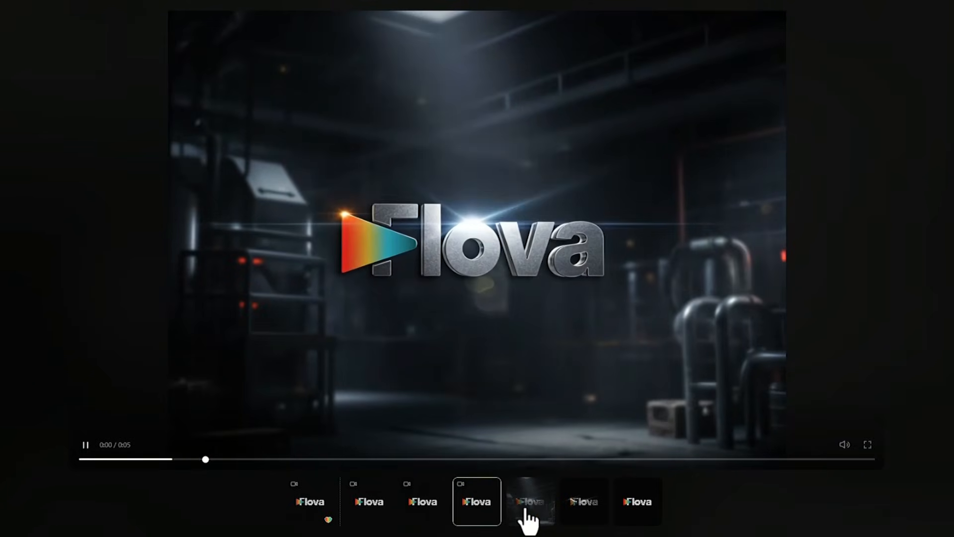
pyautogui.click(530, 502)
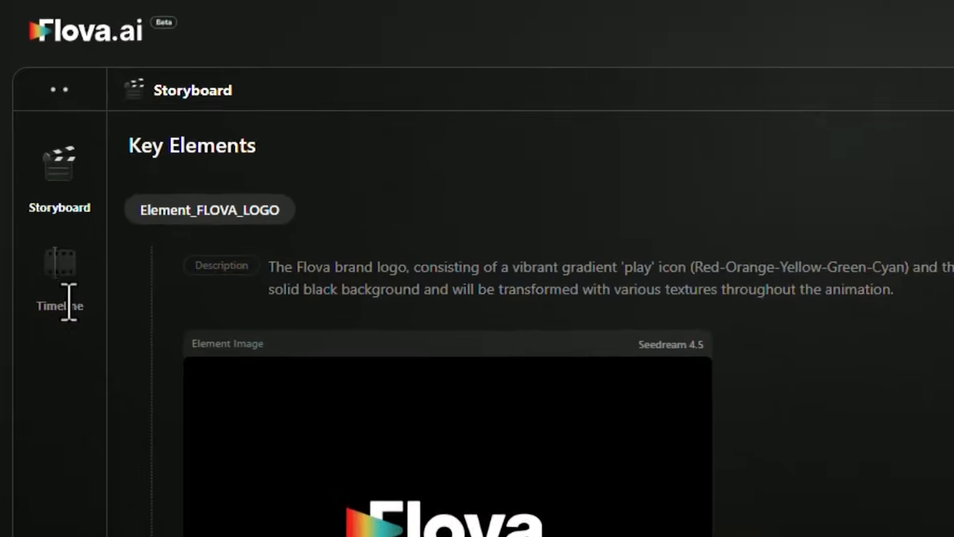
# - Review the assembled timeline at the glass transition shot, then return to the storyboard
pyautogui.click(59, 274)
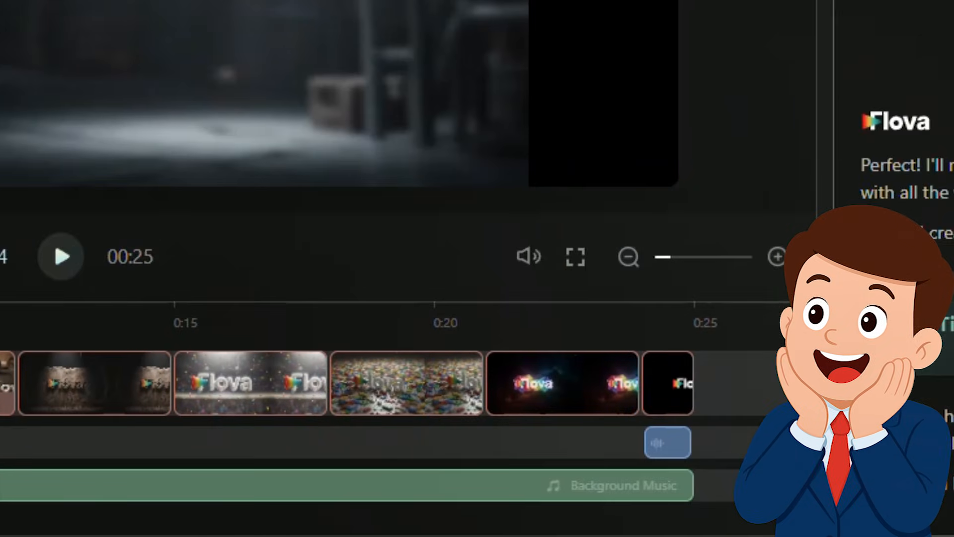
pyautogui.click(447, 61)
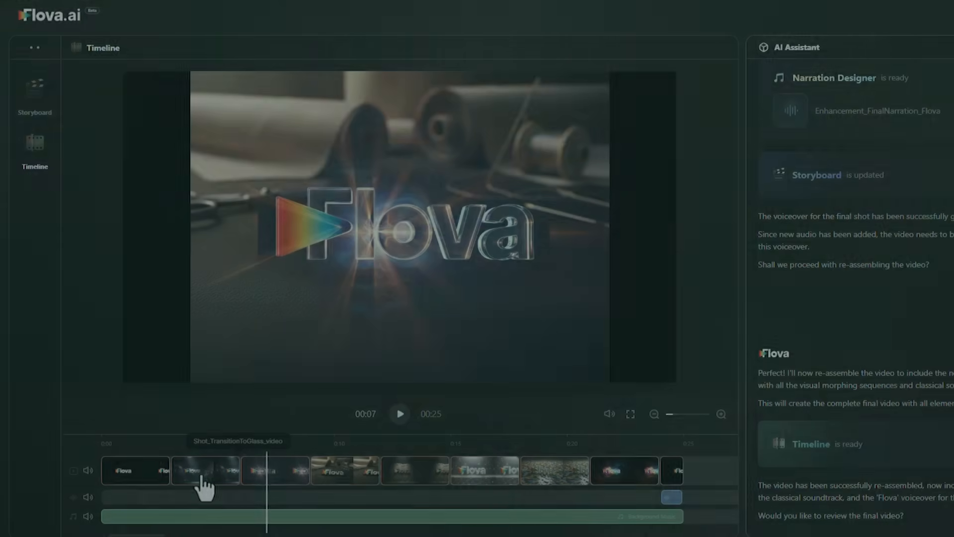
pyautogui.click(34, 91)
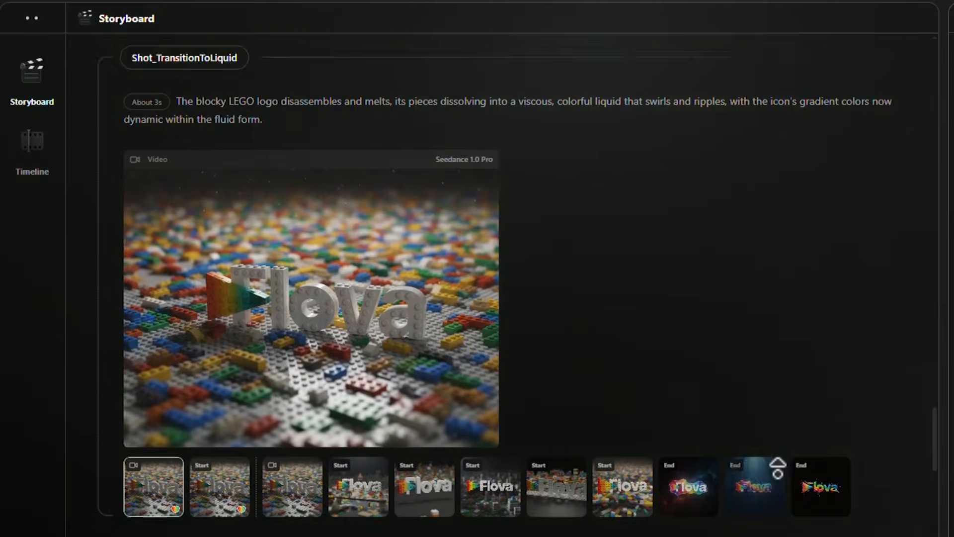
pyautogui.scroll(-3)
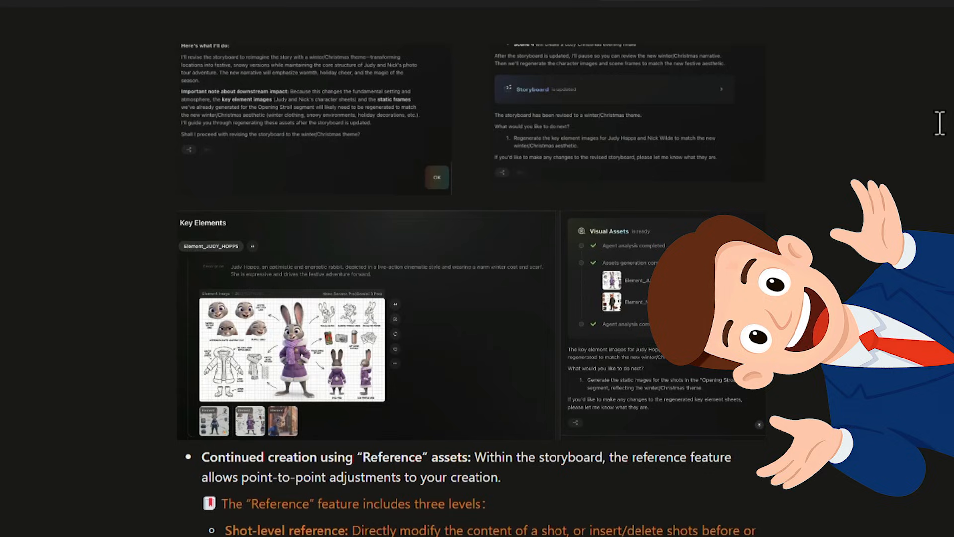
pyautogui.scroll(-3)
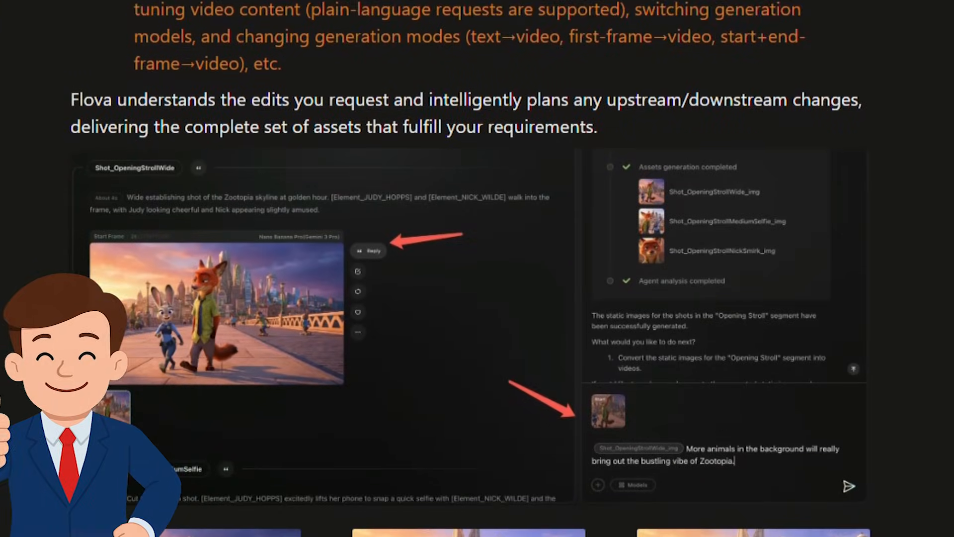
pyautogui.scroll(-3)
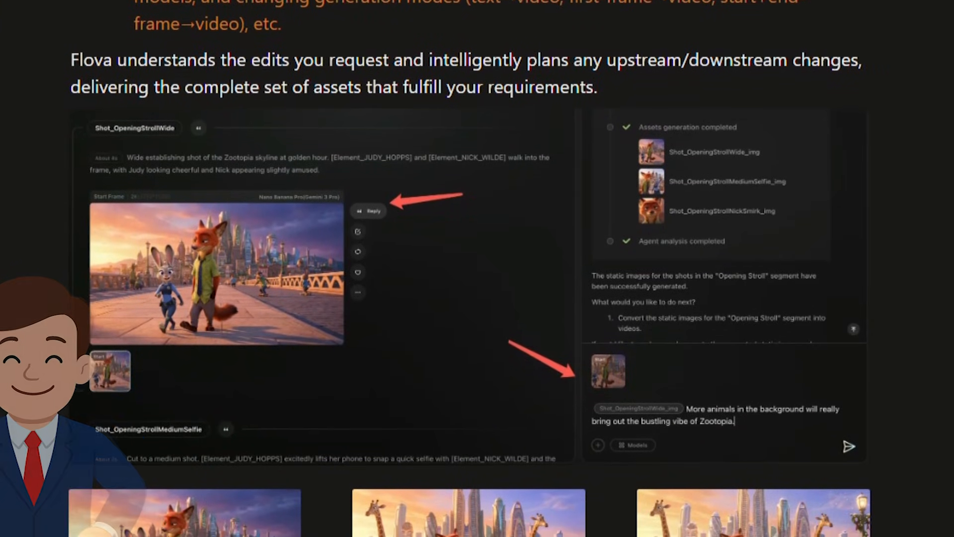
pyautogui.scroll(-3)
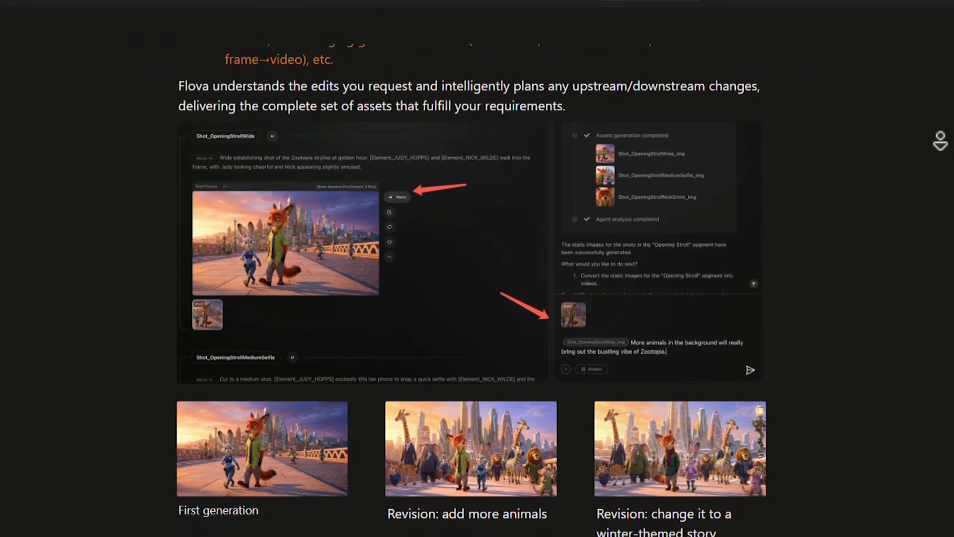
pyautogui.scroll(-3)
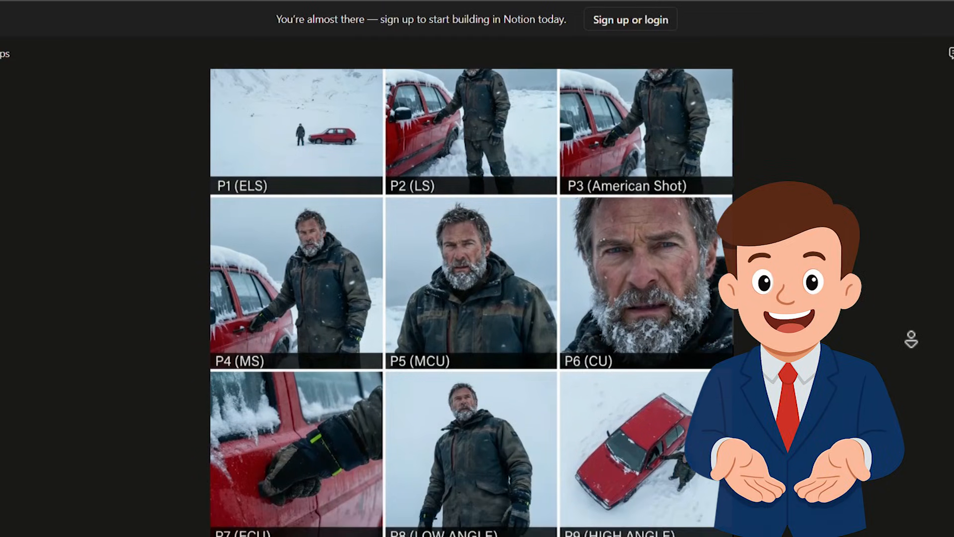
pyautogui.scroll(-3)
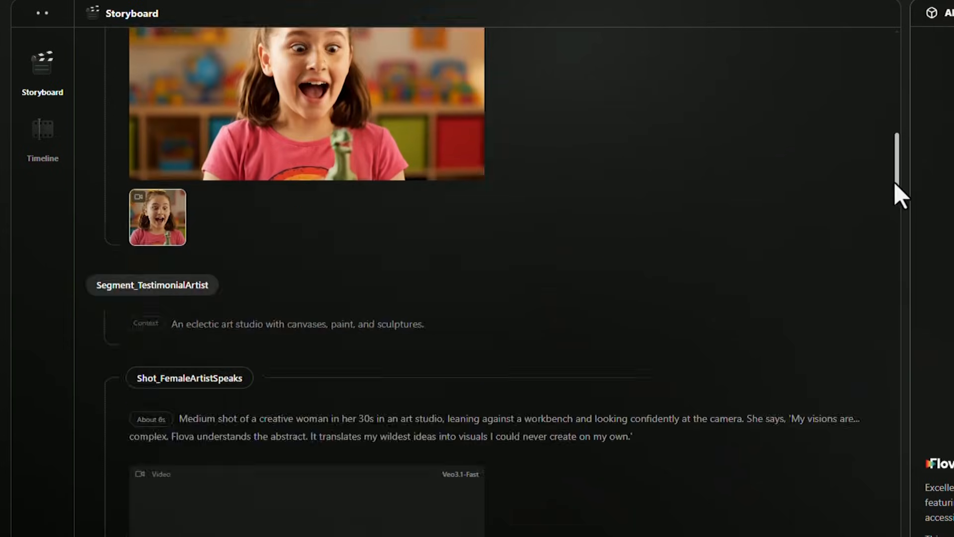
pyautogui.scroll(-3)
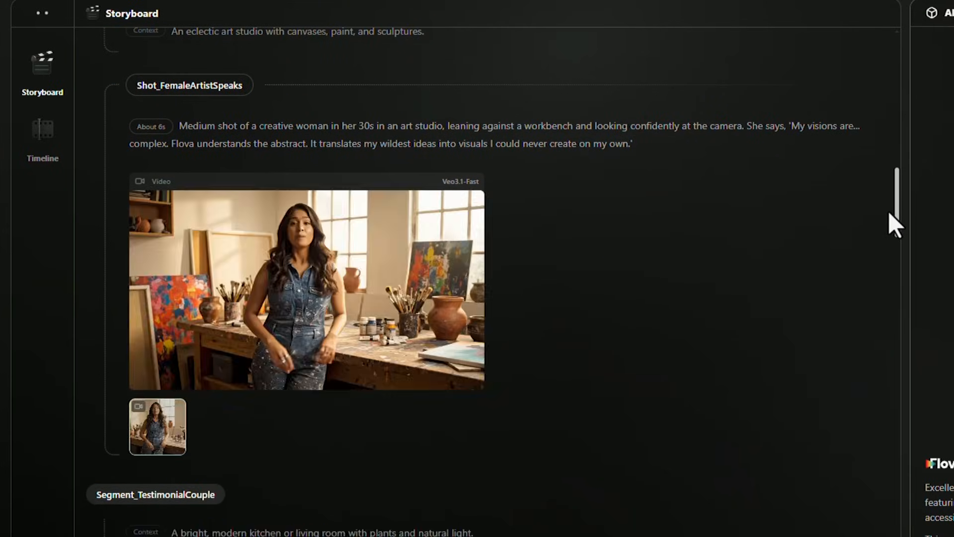
pyautogui.scroll(-3)
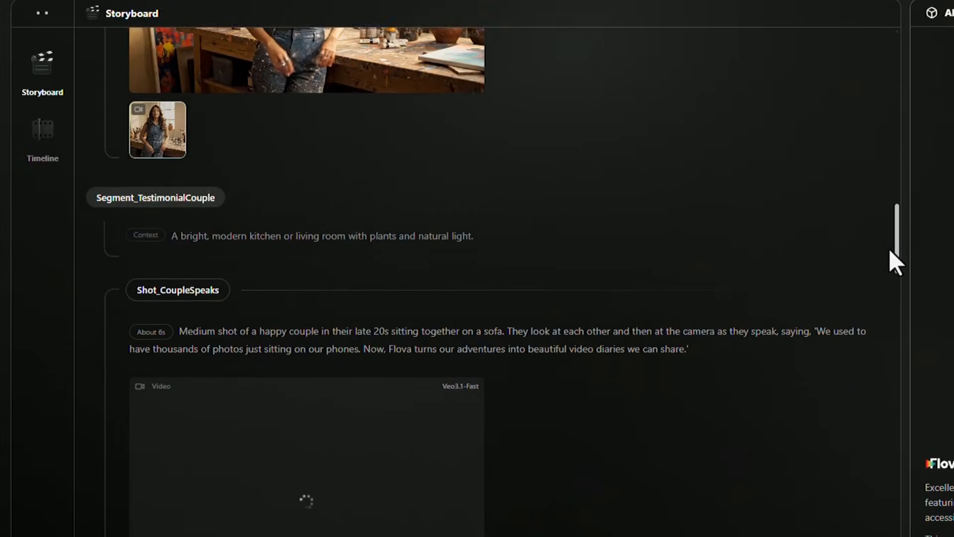
pyautogui.scroll(-3)
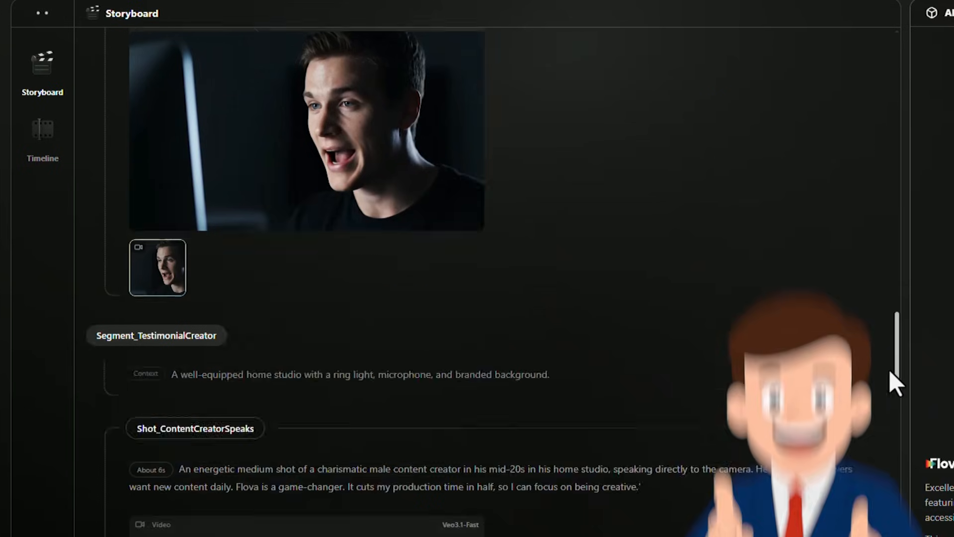
pyautogui.scroll(-3)
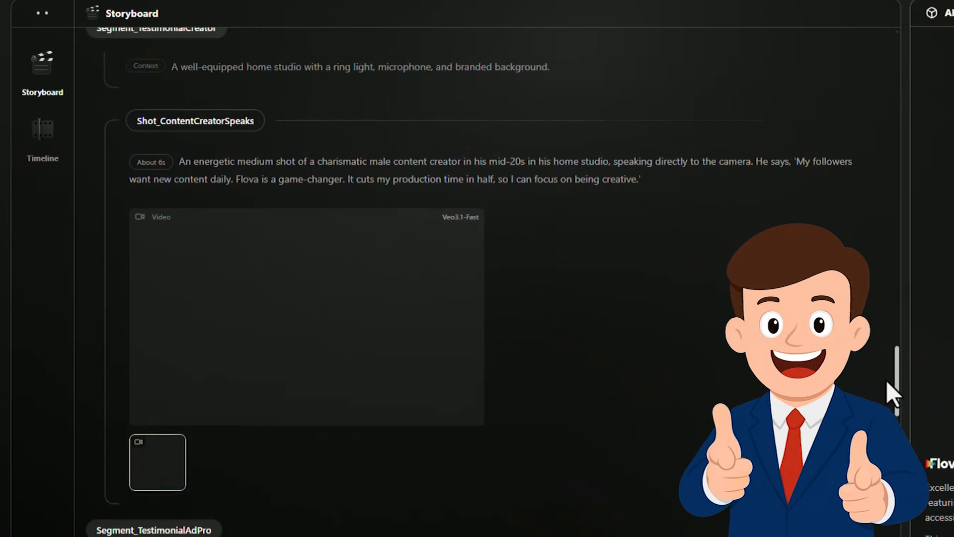
pyautogui.scroll(-3)
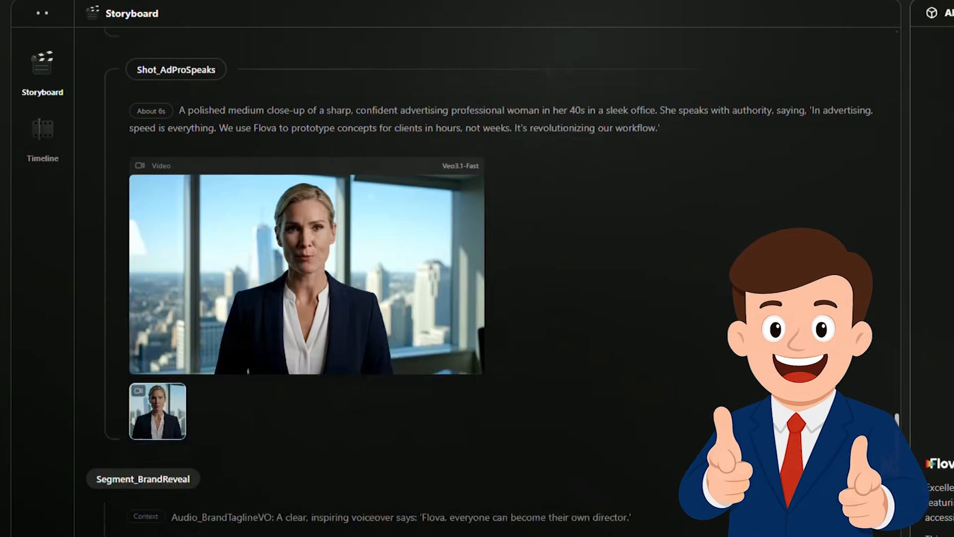
pyautogui.scroll(-3)
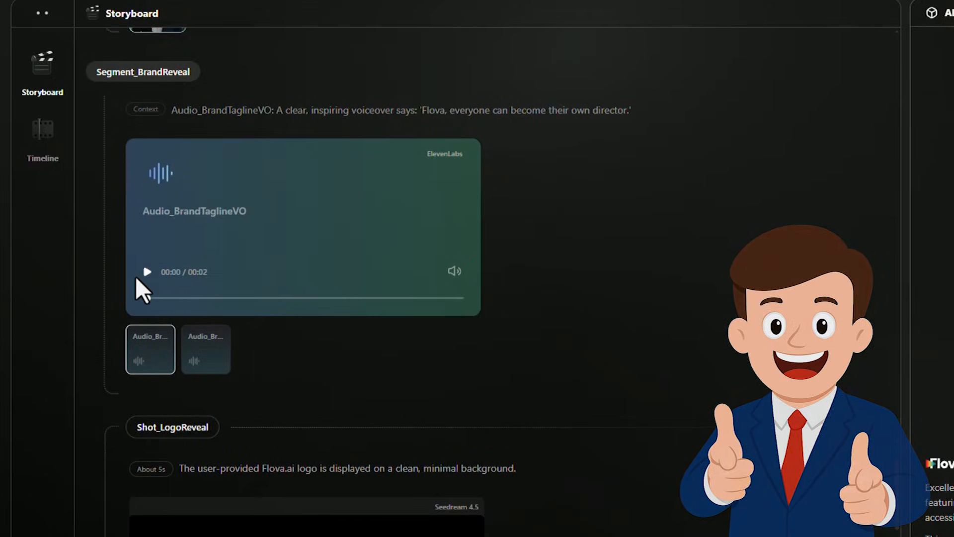